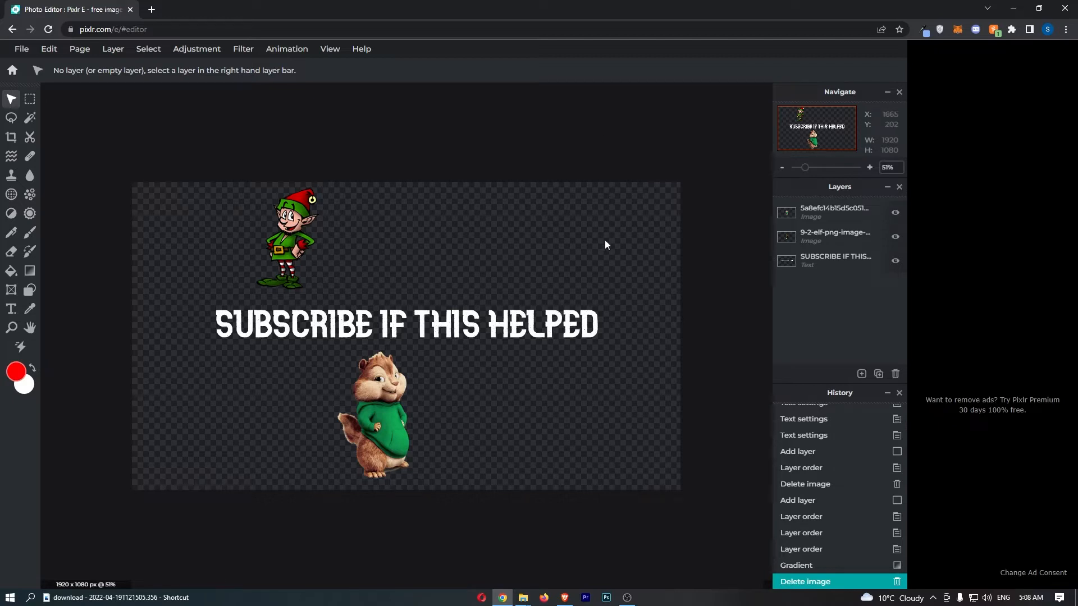
mouse_move(429, 250)
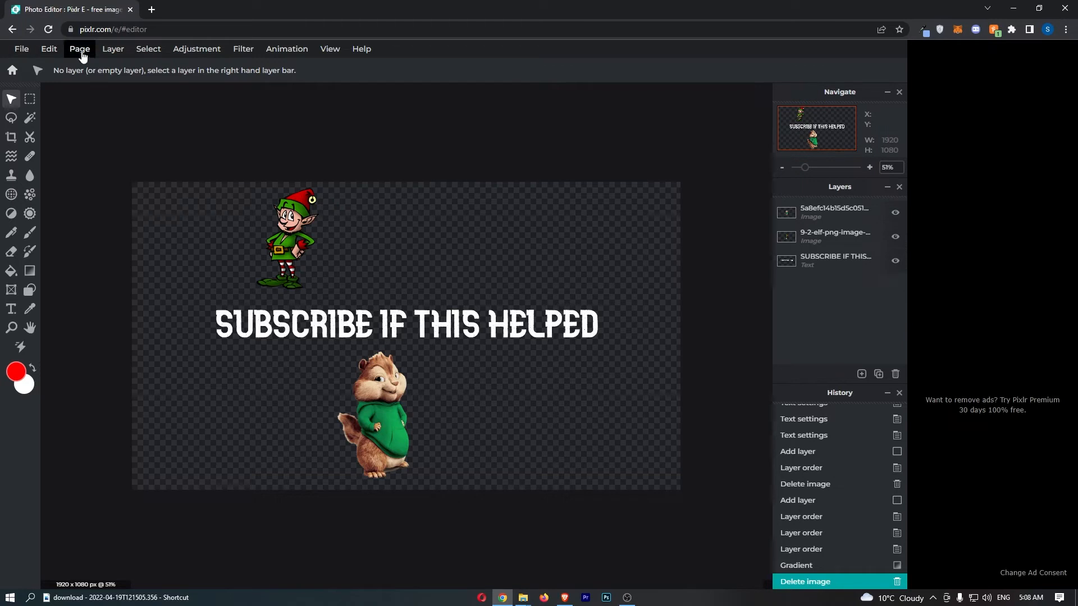
Reach Resize page (scale) from the Page menu, showing 1920x1080 with proportions constrained.
click(79, 49)
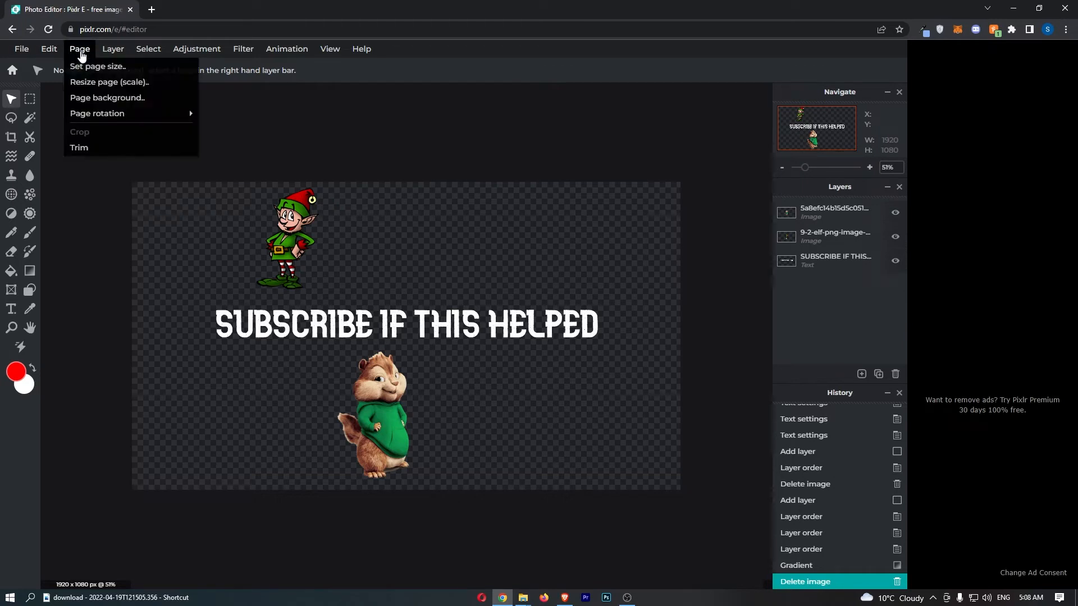
mouse_move(109, 82)
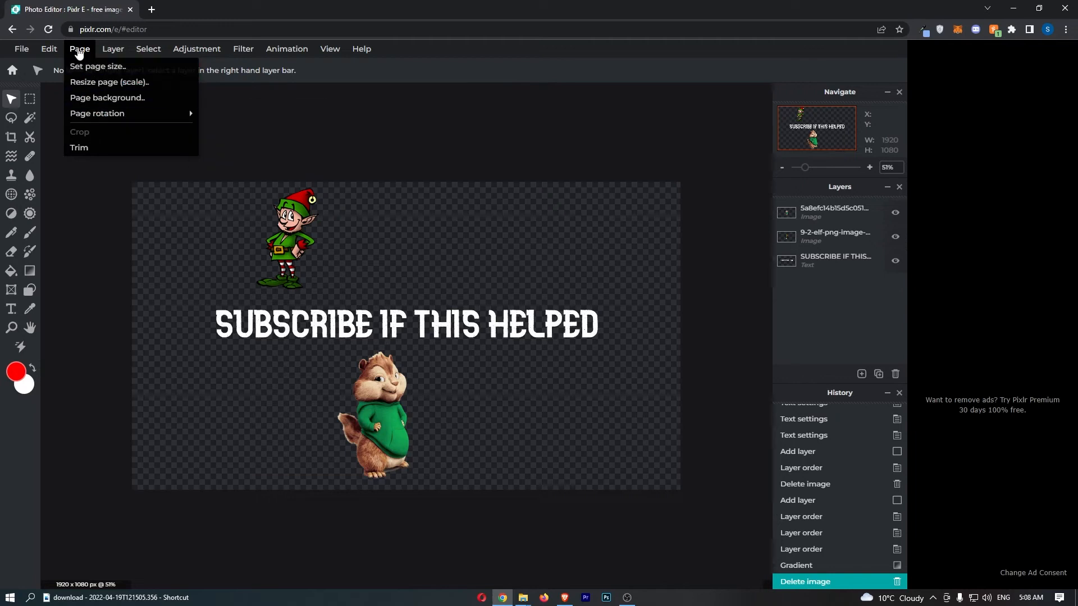
mouse_move(110, 82)
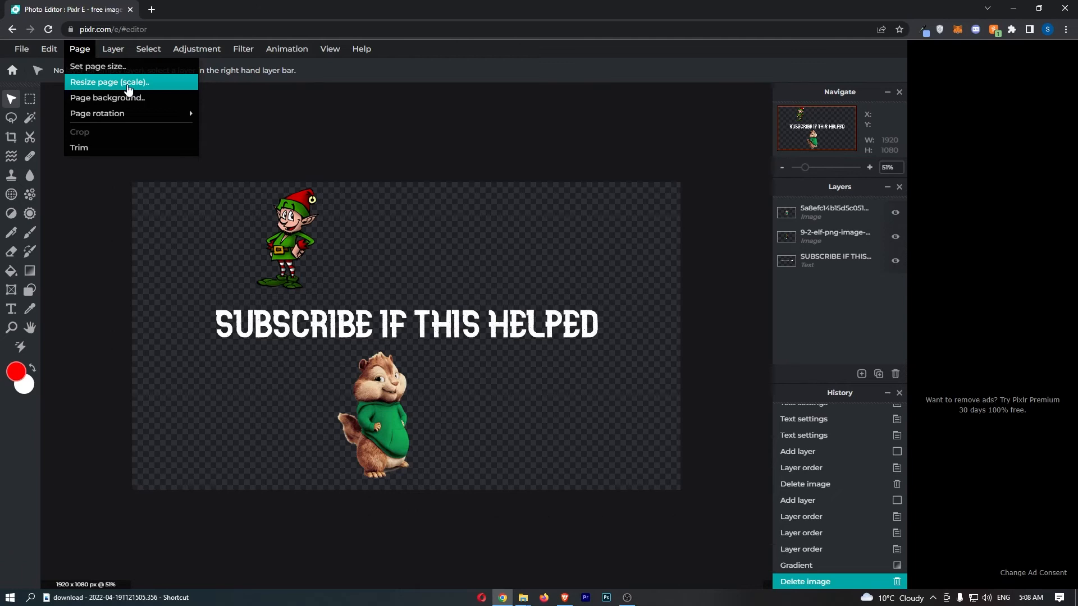
click(109, 82)
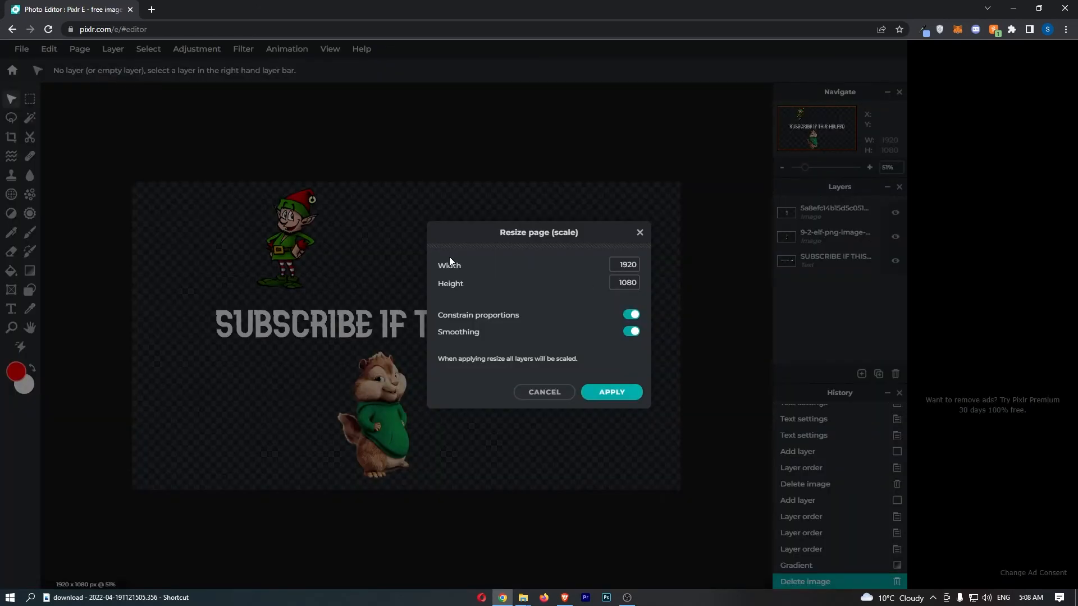
Set the width to 3000 (height follows to 1688, proportions constrained) and apply the resize.
click(624, 265)
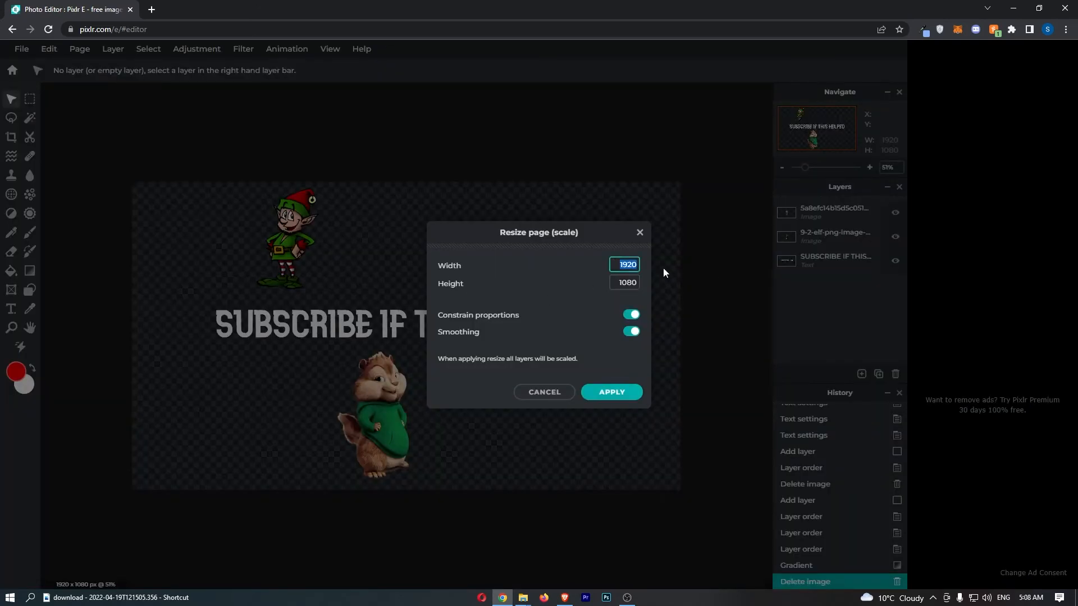
text(3000)
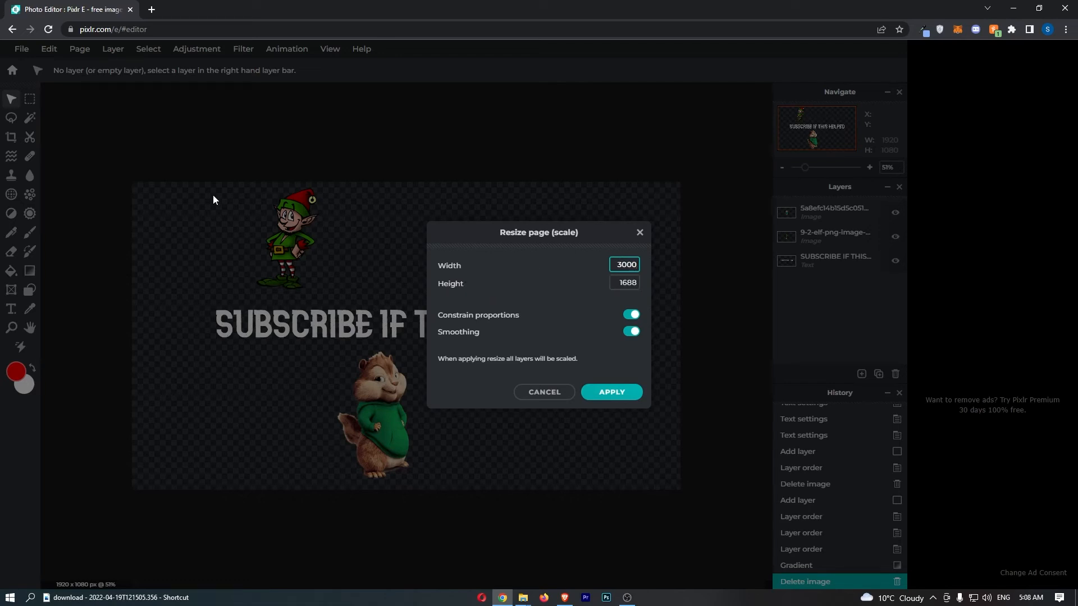
mouse_move(356, 464)
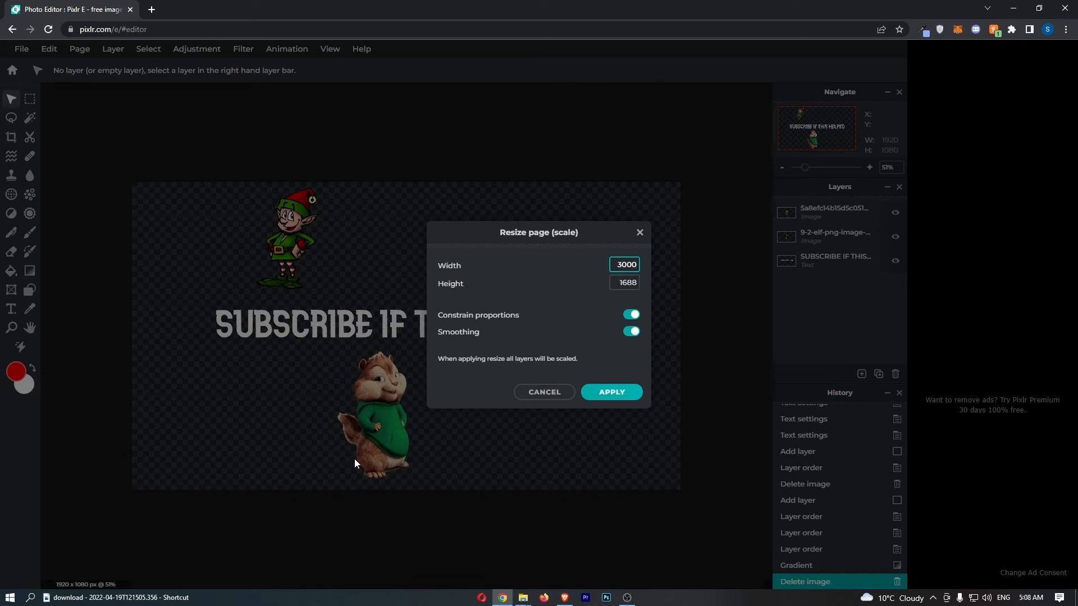
mouse_move(602, 310)
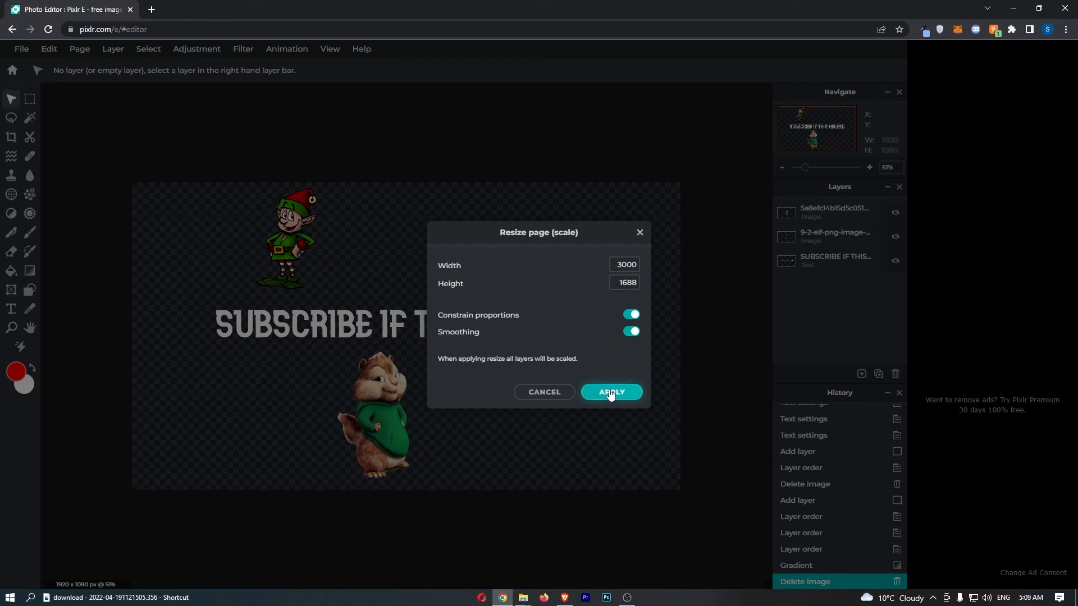
click(611, 392)
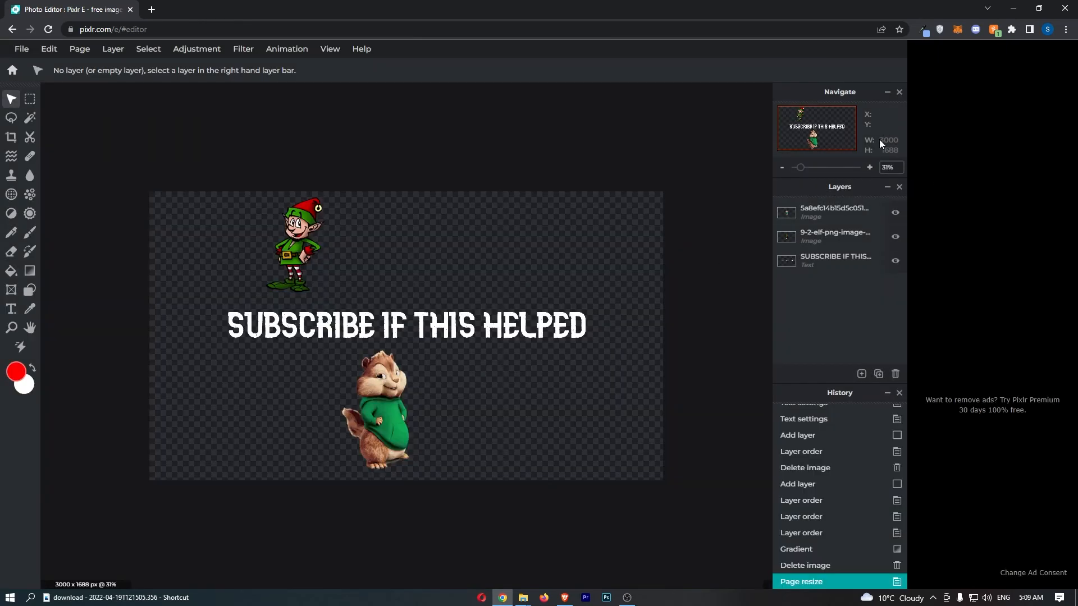